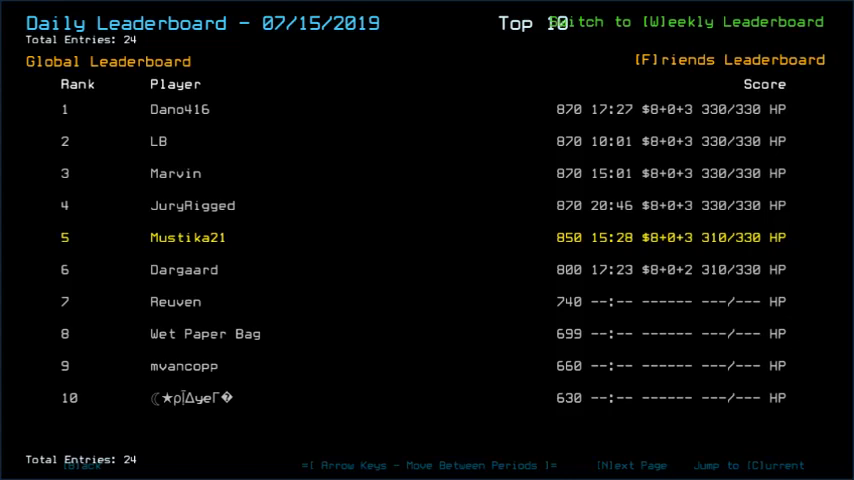
Step back through four days of daily leaderboards, from July 15 to July 10, 2019.
key("Left")
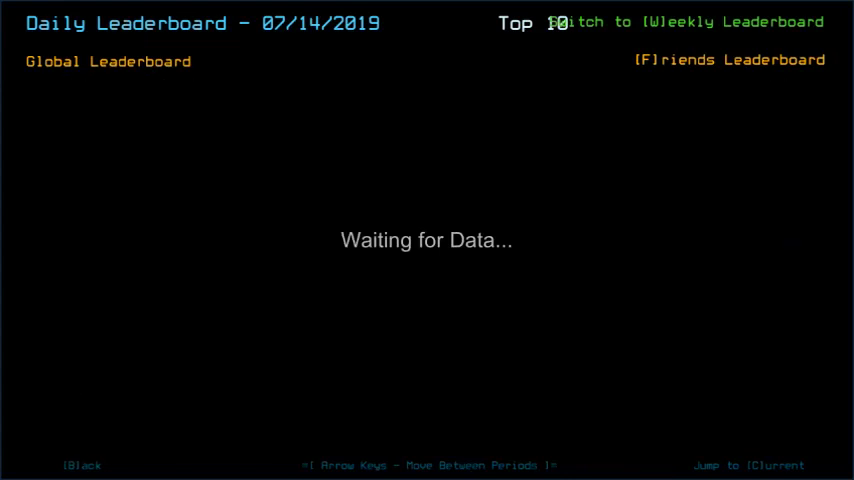
key("Left")
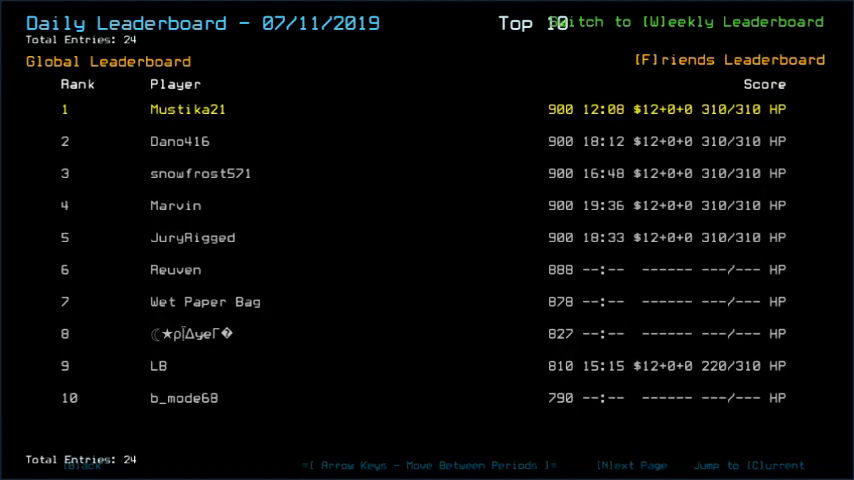
key("Left")
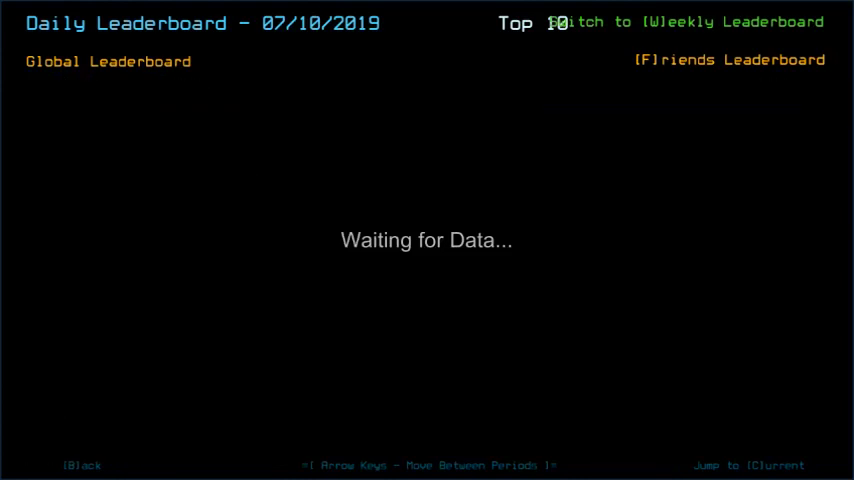
key("Left")
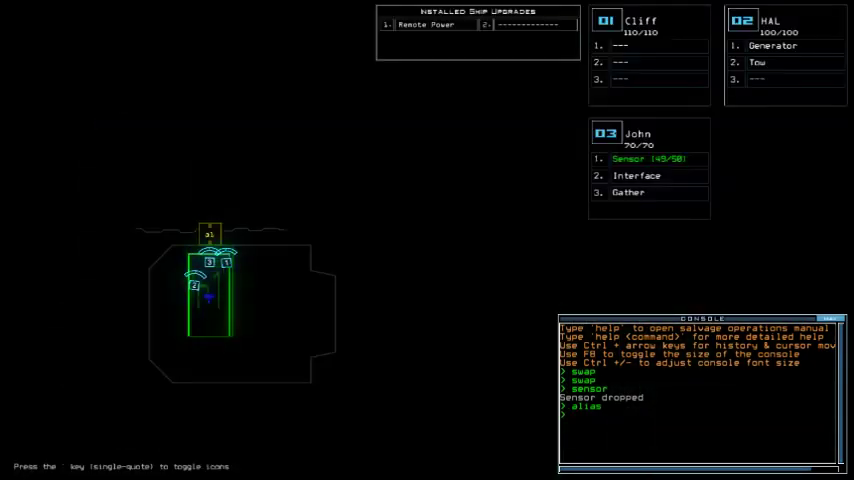
Enter the alias 'a1;navigate' in the console.
type("a1;navigate")
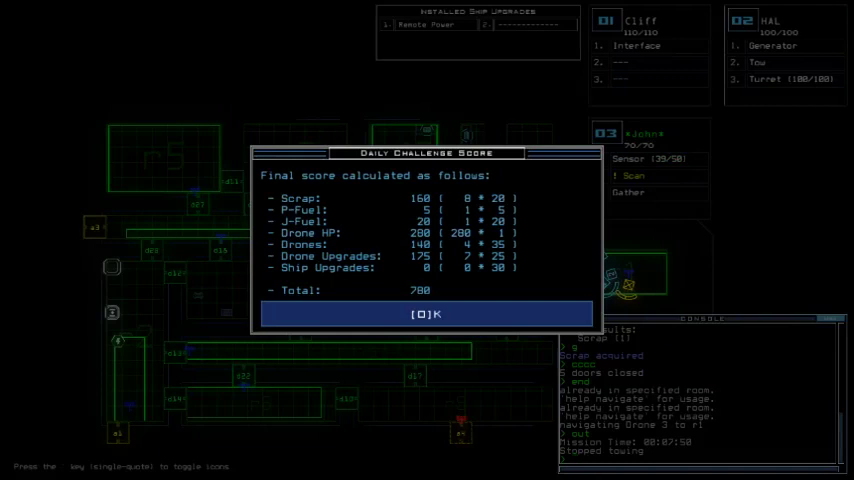
Accept the 780-point Daily Challenge Score to reach the July 16 leaderboard.
left_click(426, 313)
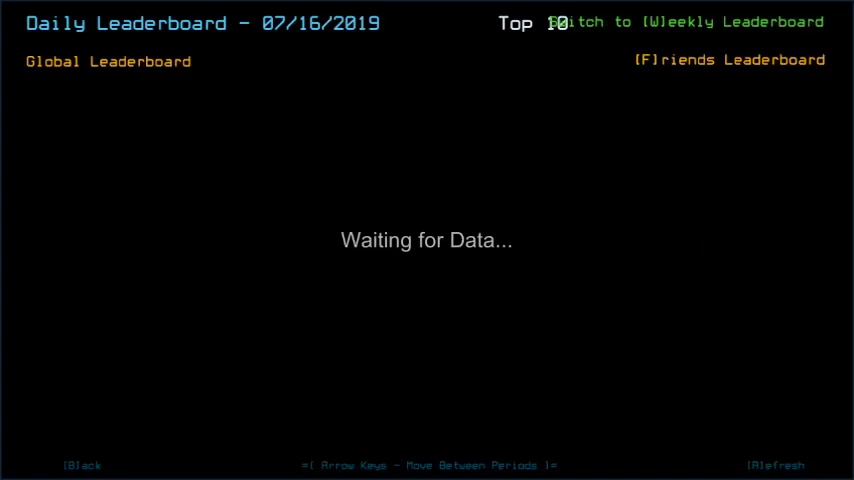